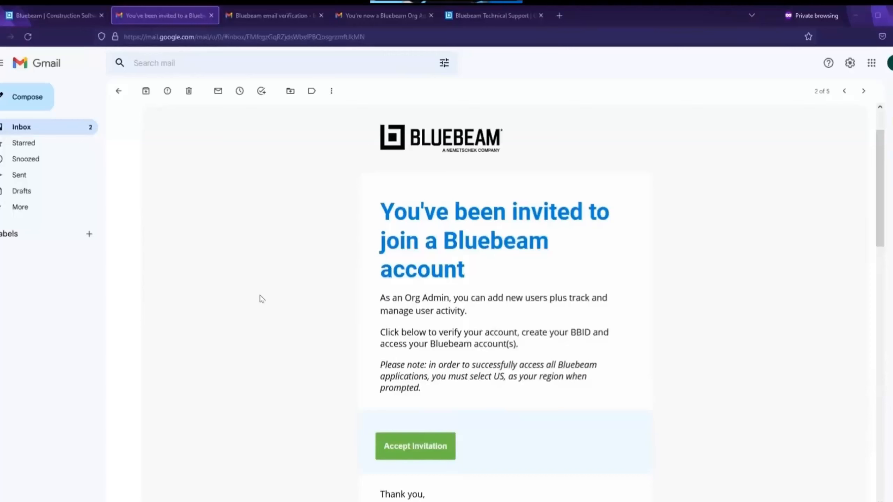
mouse_move(287, 307)
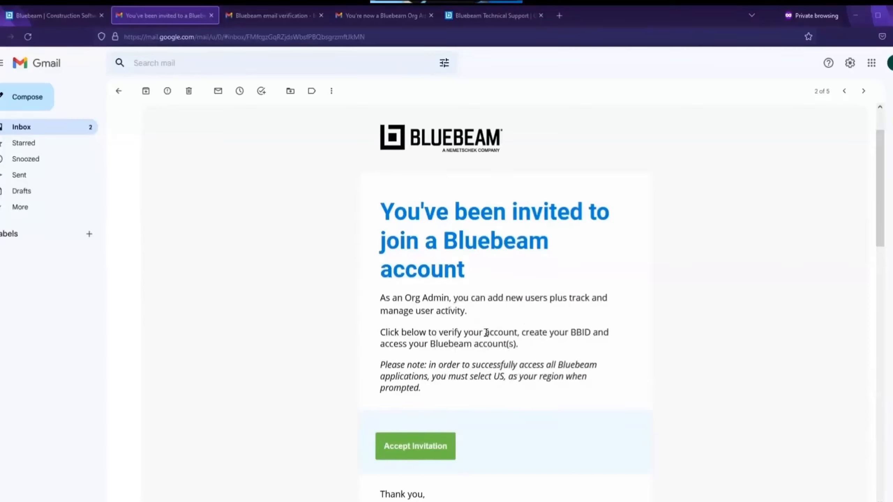
mouse_move(423, 459)
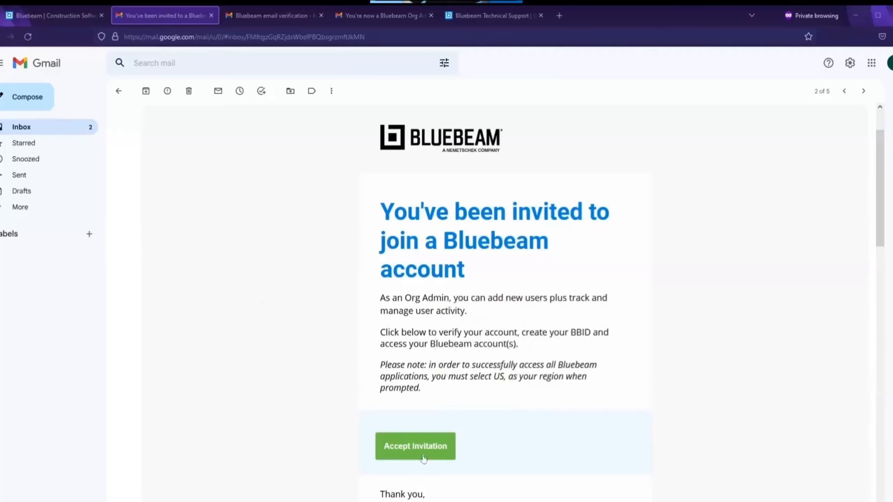
Step: Accept the invitation and submit the registration contact details (United States, English, Director)
left_click(414, 446)
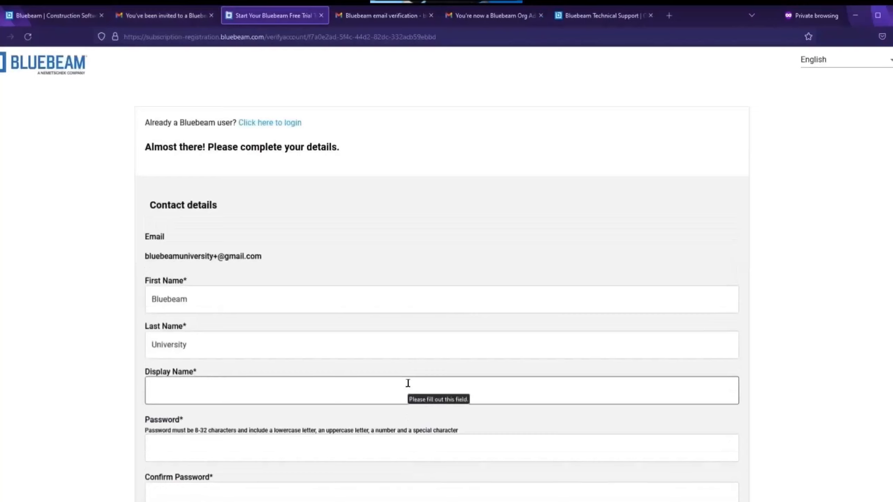
scroll("down", 3)
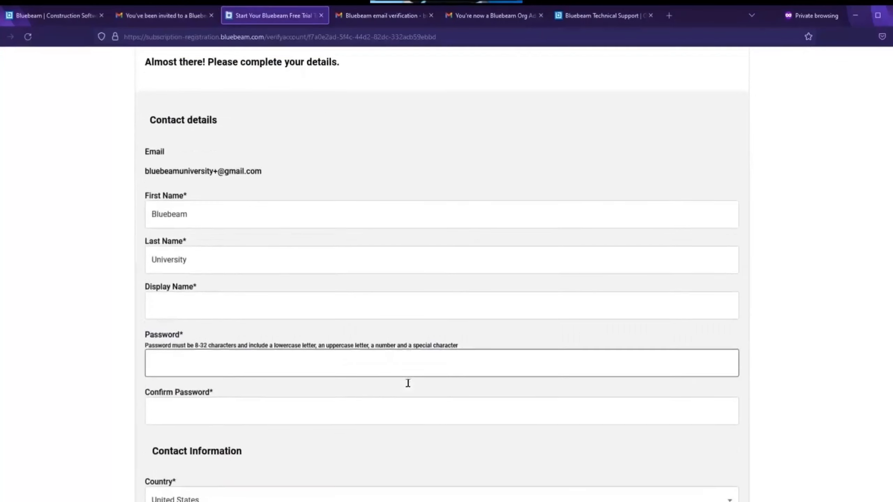
scroll("down", 3)
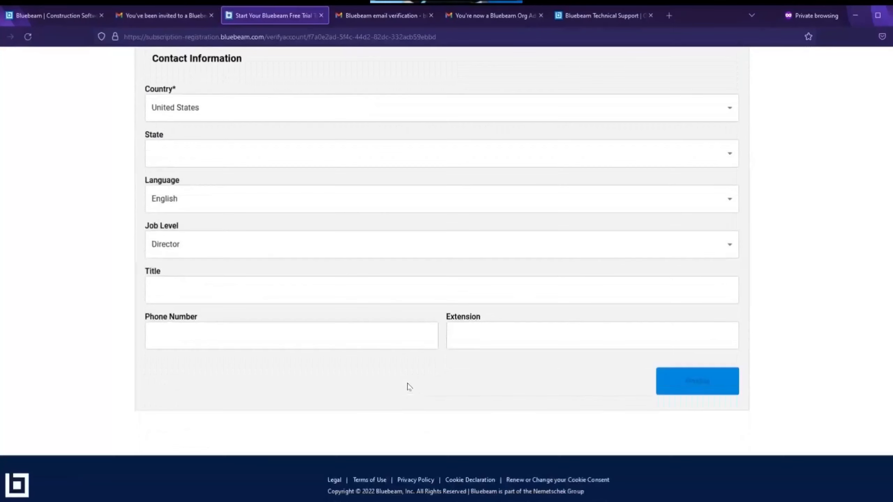
mouse_move(420, 382)
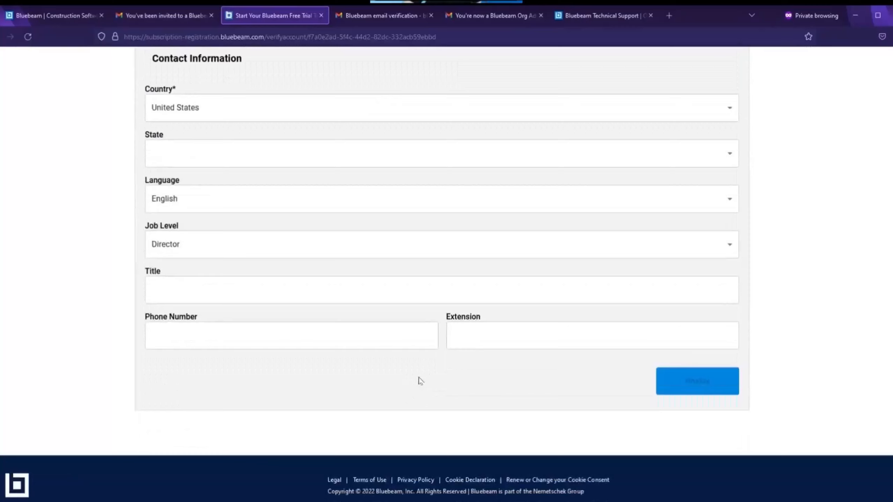
left_click(697, 381)
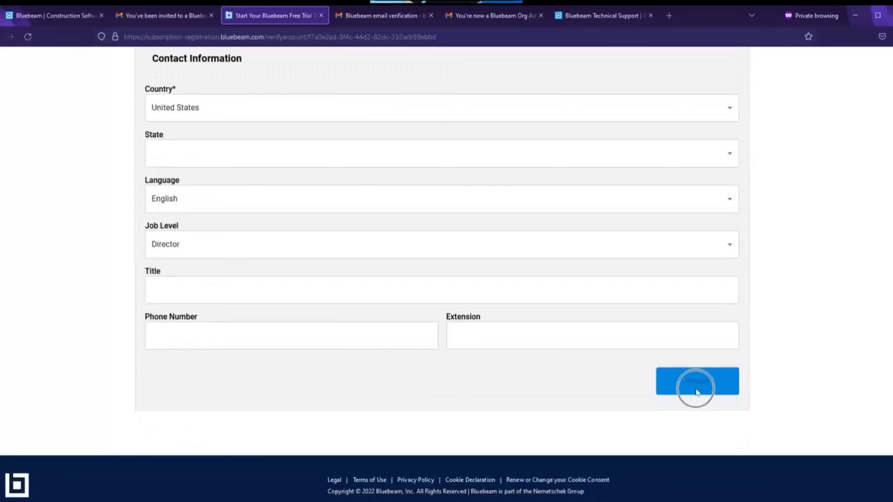
left_click(696, 380)
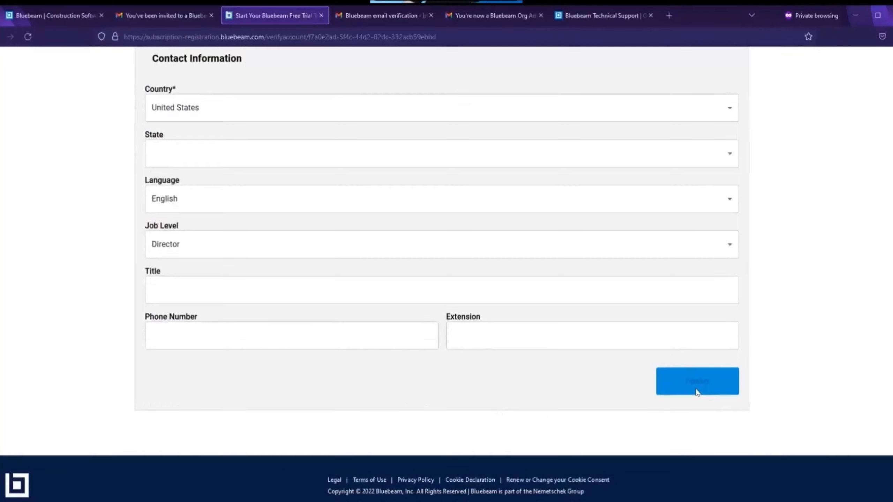
mouse_move(647, 371)
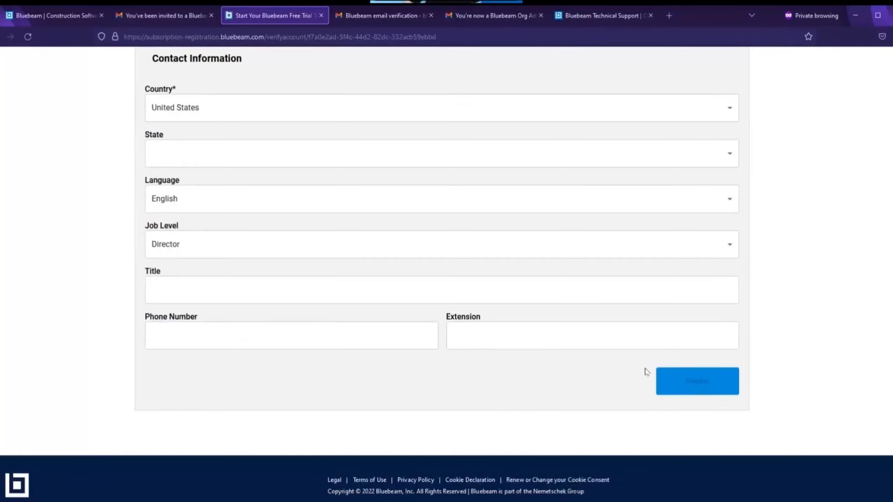
Step: View the Bluebeam ID verification email, then the 'You're now a Bluebeam Org Admin' email
left_click(384, 15)
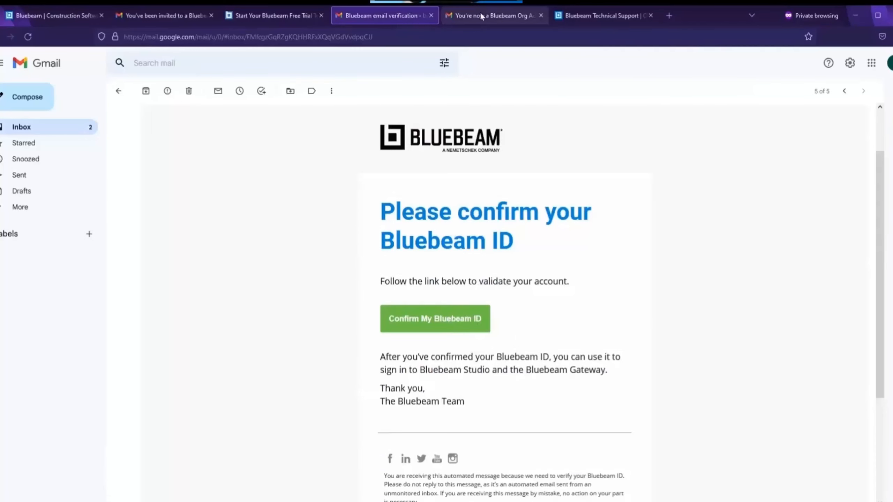
left_click(493, 16)
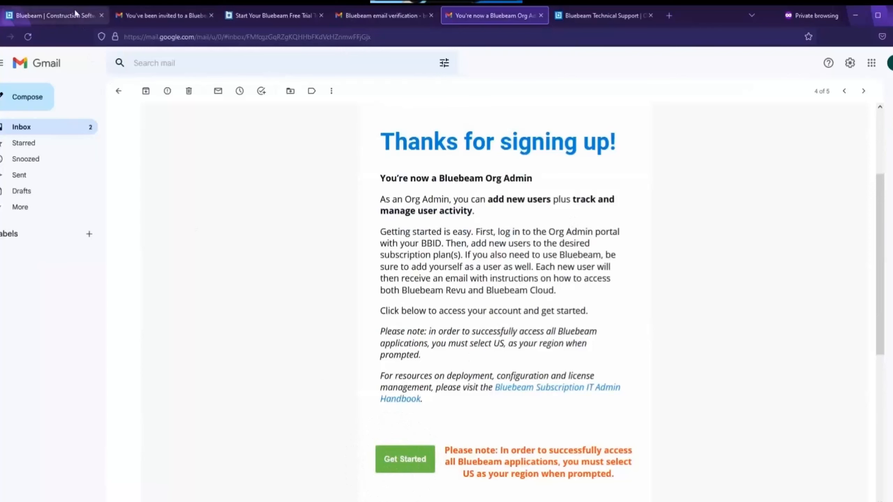
Step: From bluebeam.com, choose Org Admin Portal from the Log In destinations
left_click(55, 15)
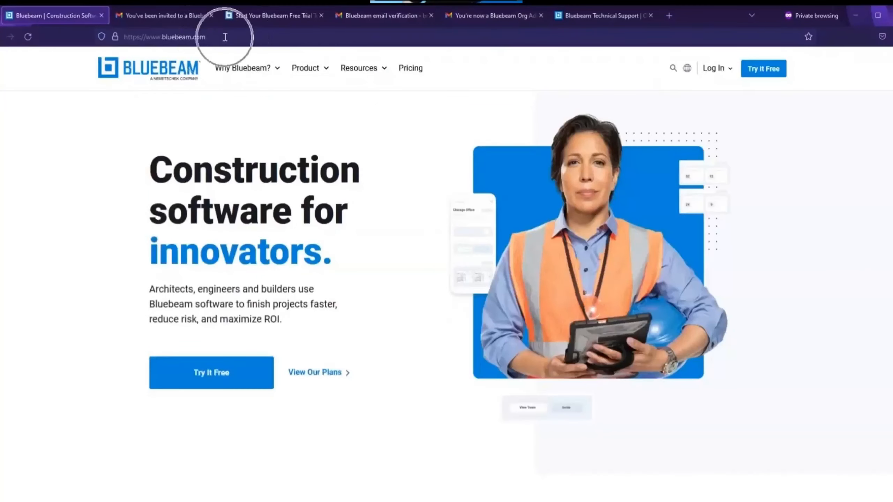
mouse_move(694, 69)
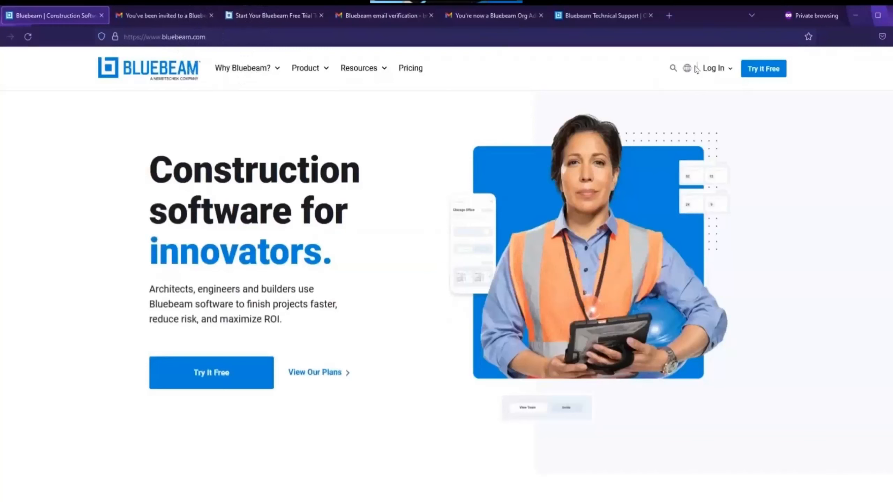
left_click(716, 68)
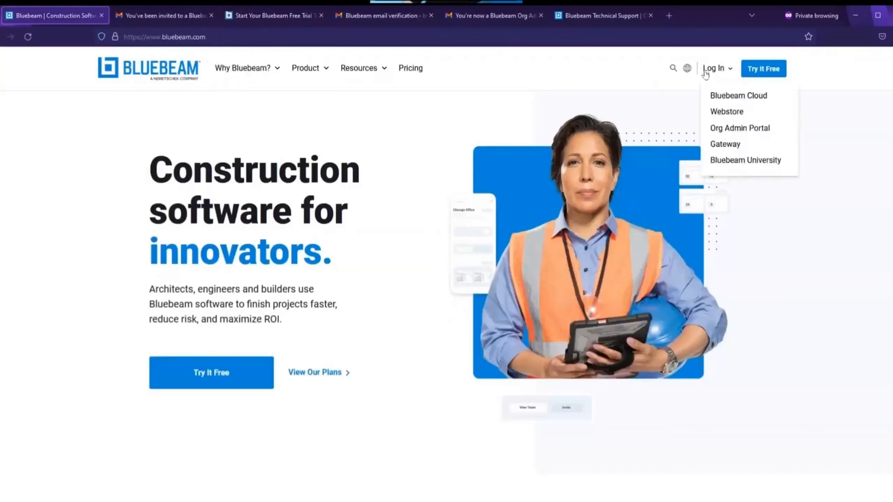
mouse_move(740, 127)
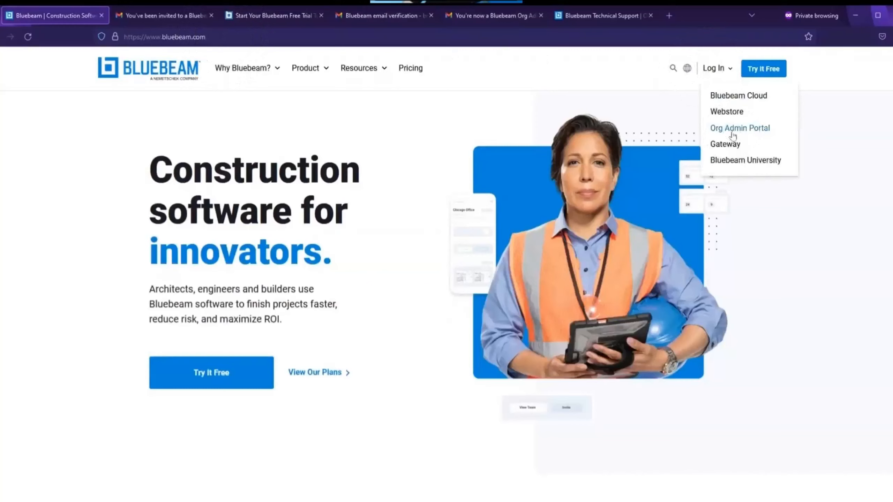
left_click(739, 128)
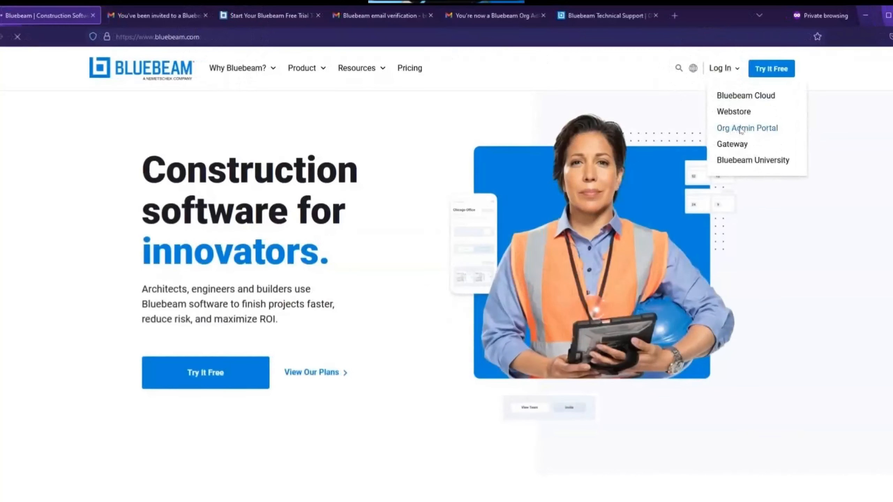
Step: Sign in to the Org Admin Portal on the US region with the Bluebeam ID and password
left_click(747, 128)
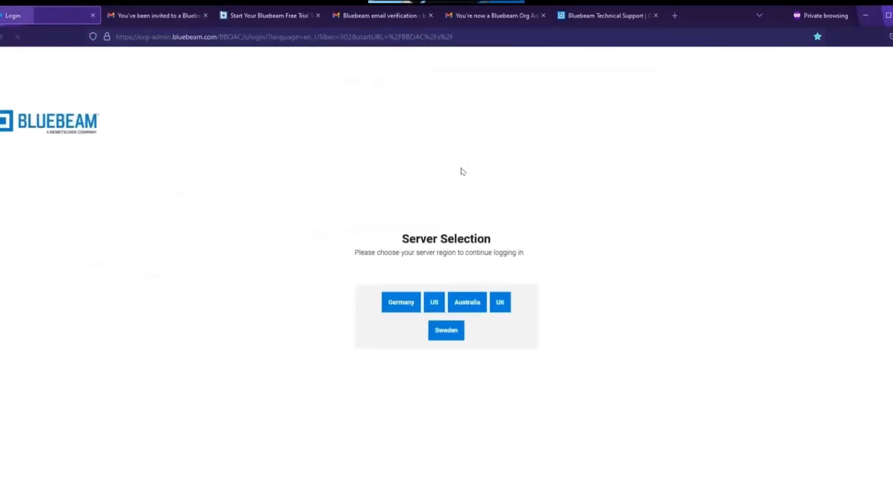
mouse_move(456, 229)
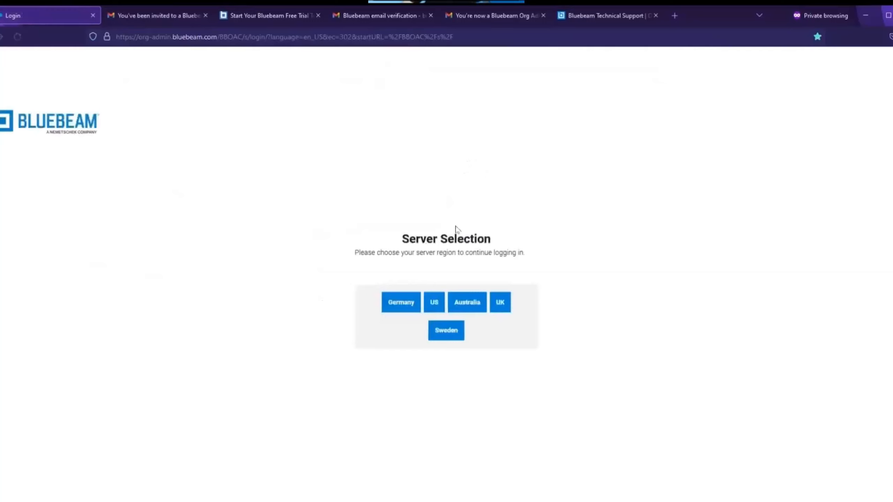
mouse_move(470, 261)
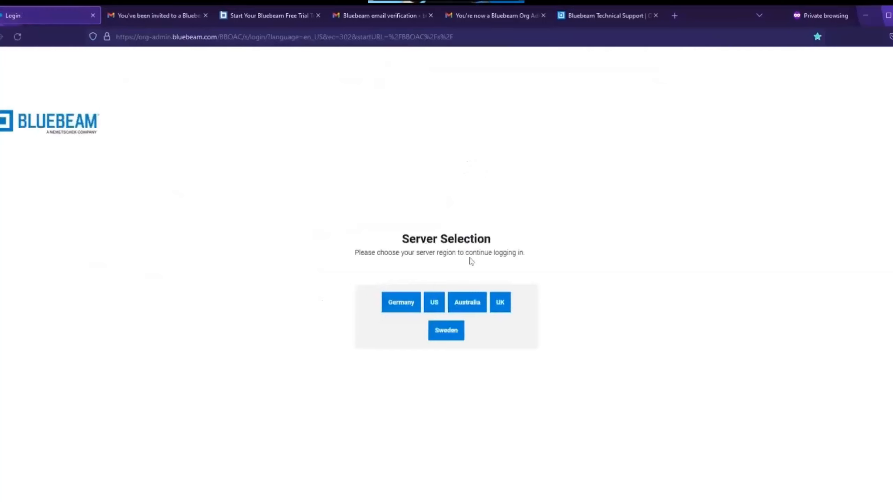
mouse_move(434, 302)
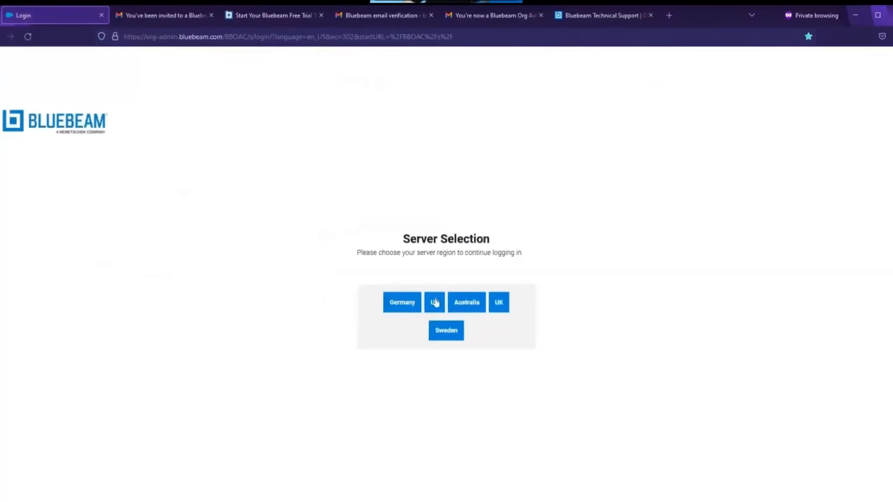
left_click(434, 302)
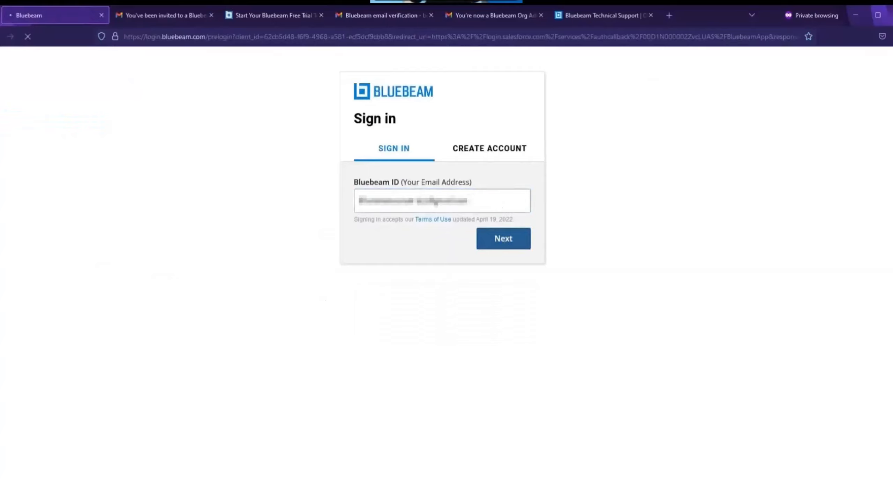
left_click(502, 238)
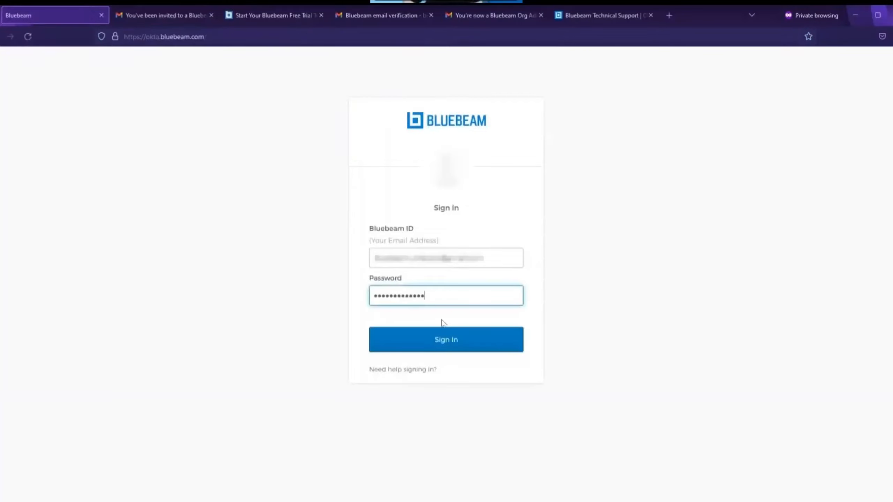
left_click(445, 340)
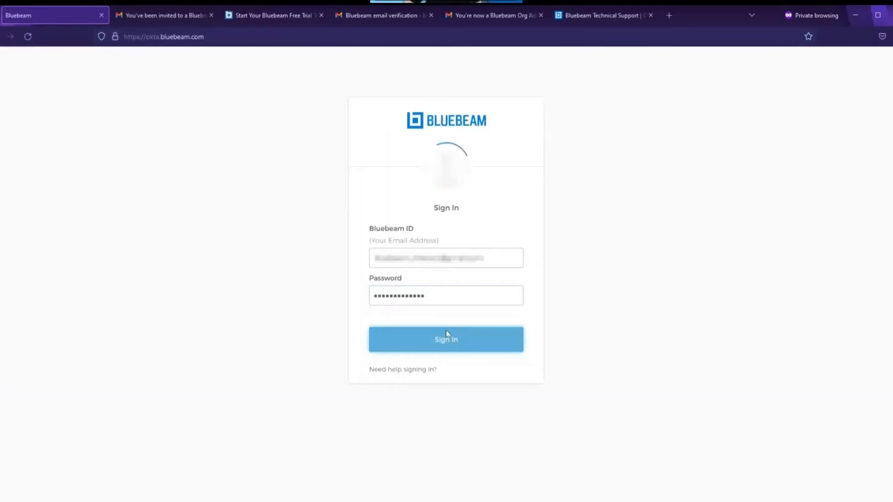
left_click(446, 339)
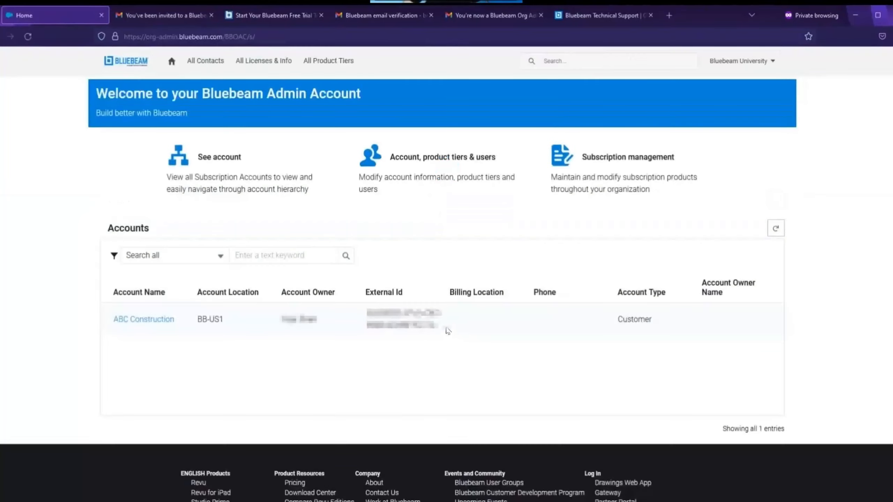
mouse_move(205, 371)
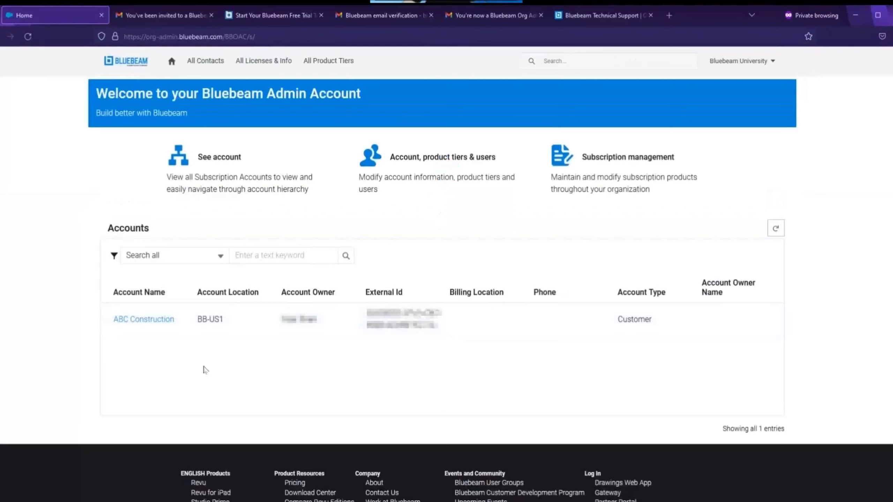
mouse_move(144, 319)
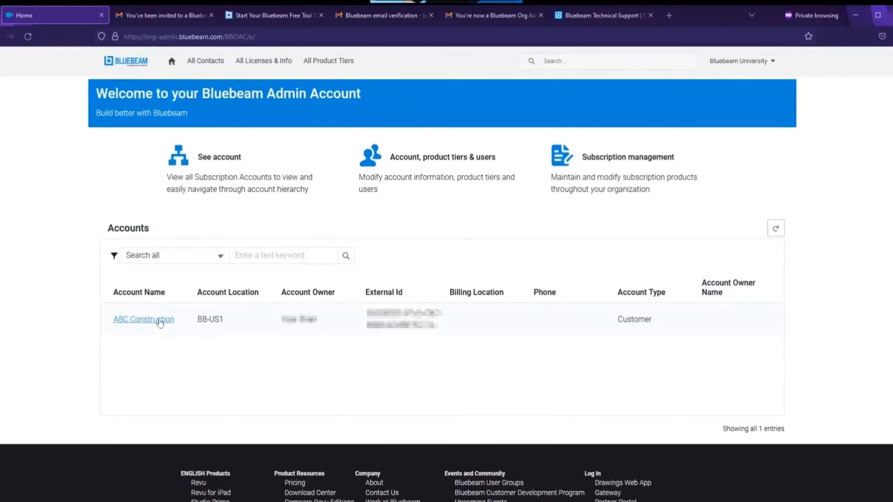
Step: Select the ABC Construction account from the Welcome page Accounts table
left_click(144, 319)
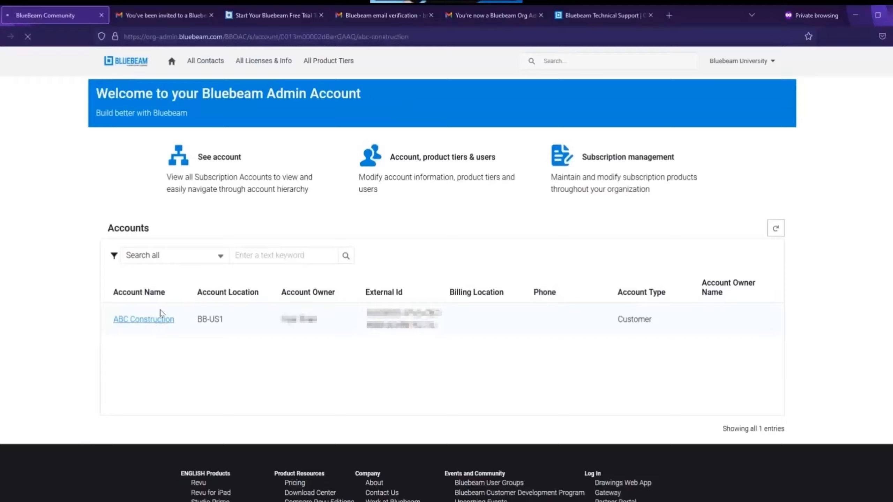
Step: Load the ABC Construction dashboard showing location, billing and account type
left_click(143, 319)
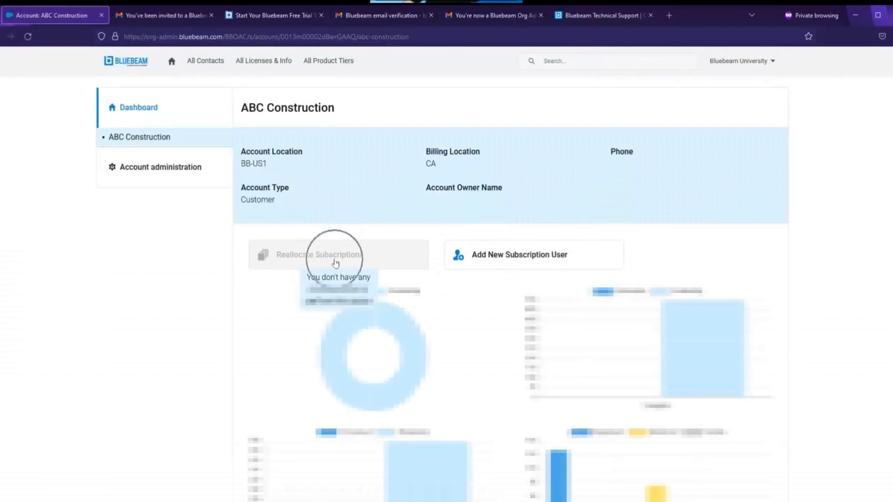
mouse_move(493, 268)
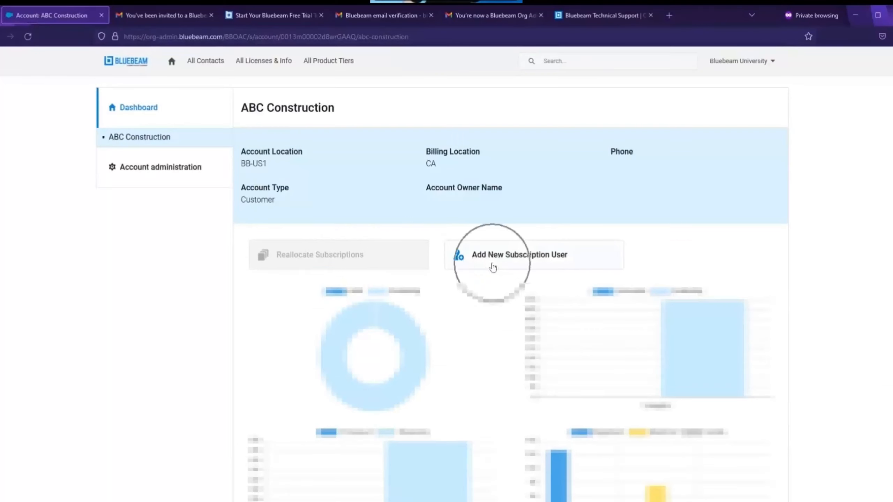
mouse_move(167, 160)
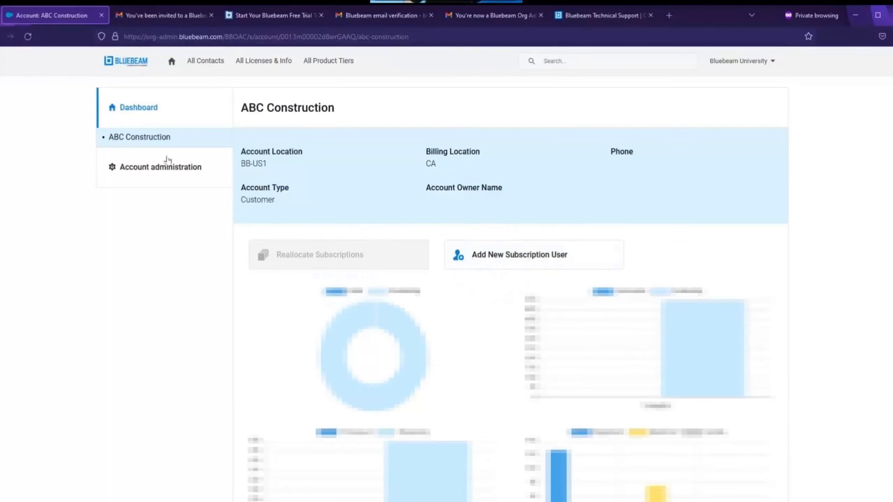
mouse_move(167, 167)
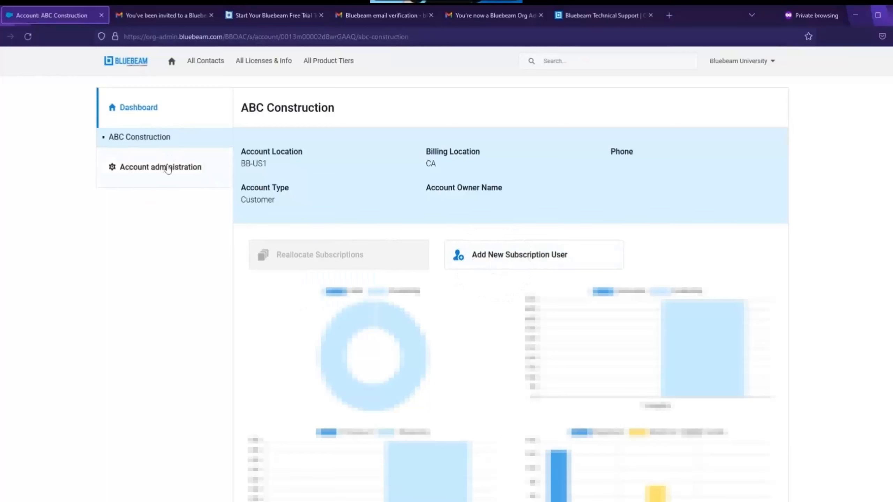
Step: Go to Account administration > Users & Tier Management for ABC Construction
left_click(161, 166)
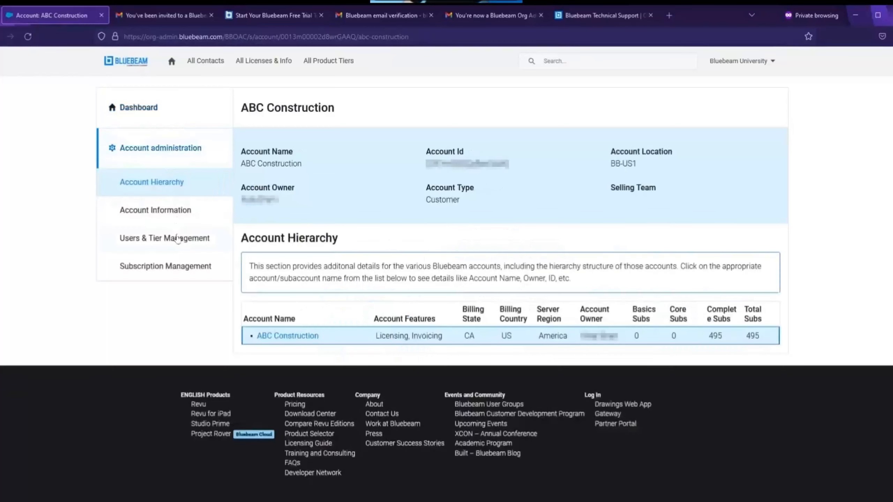
left_click(164, 238)
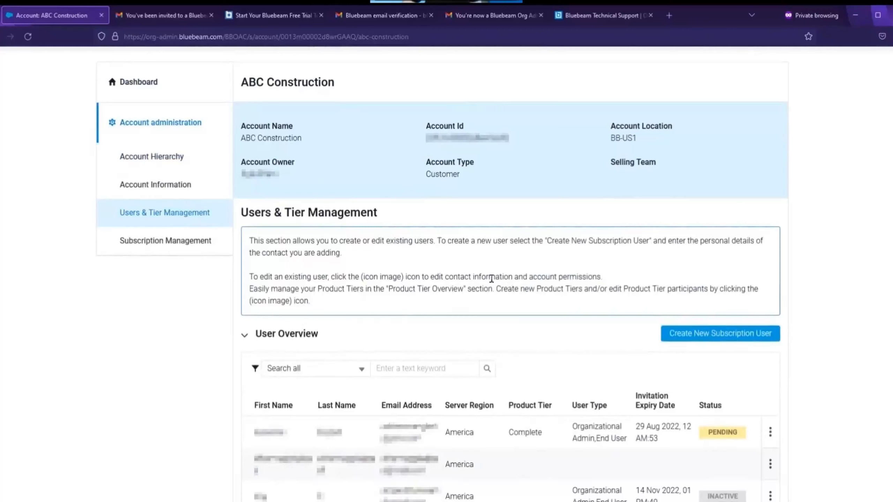
mouse_move(527, 268)
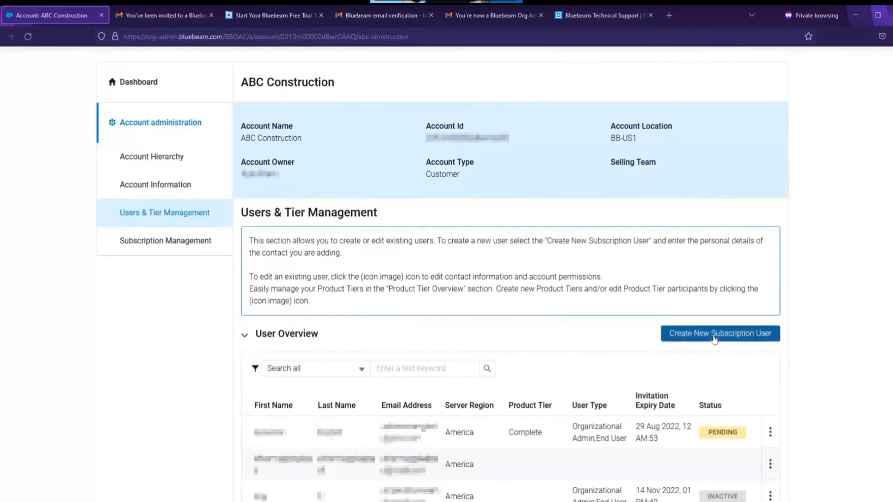
Step: Create end user Jane Smith with United States, English and Individual Contributor, and save
left_click(719, 334)
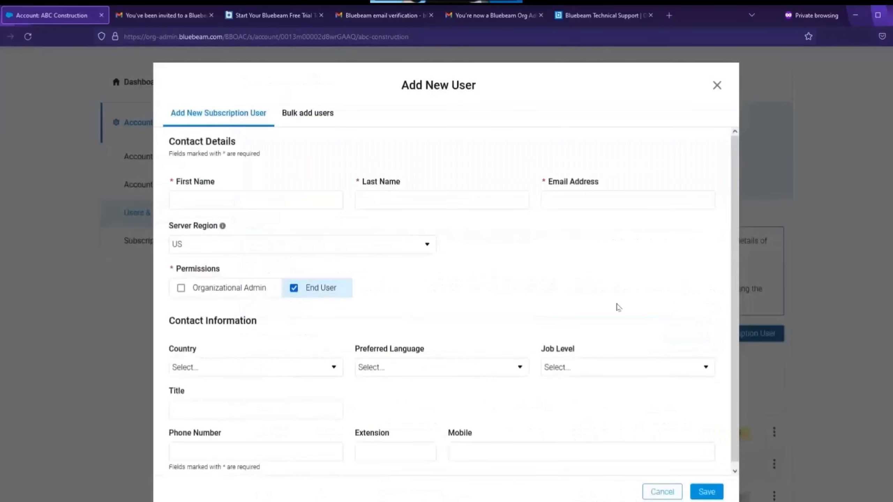
type("Jane")
type("Smith")
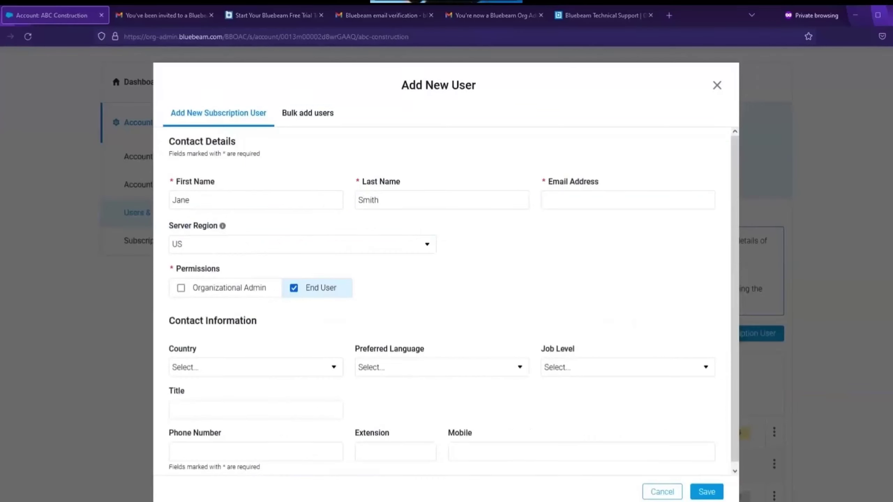
mouse_move(505, 229)
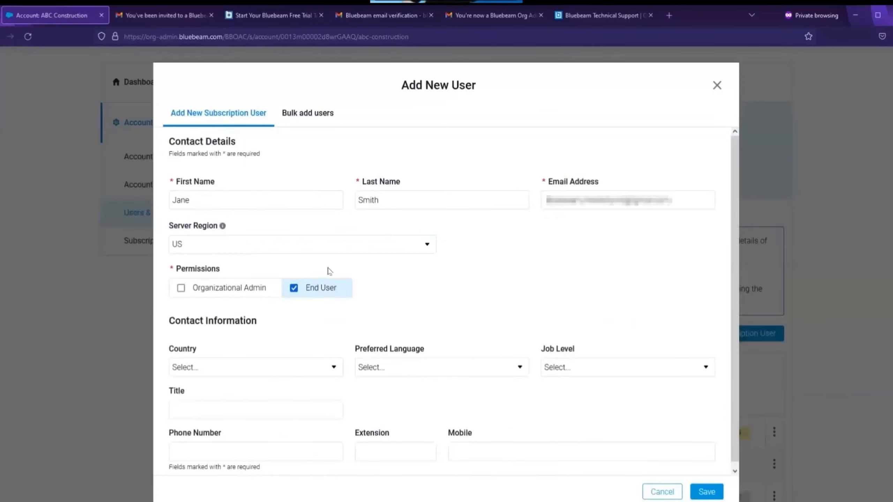
mouse_move(249, 292)
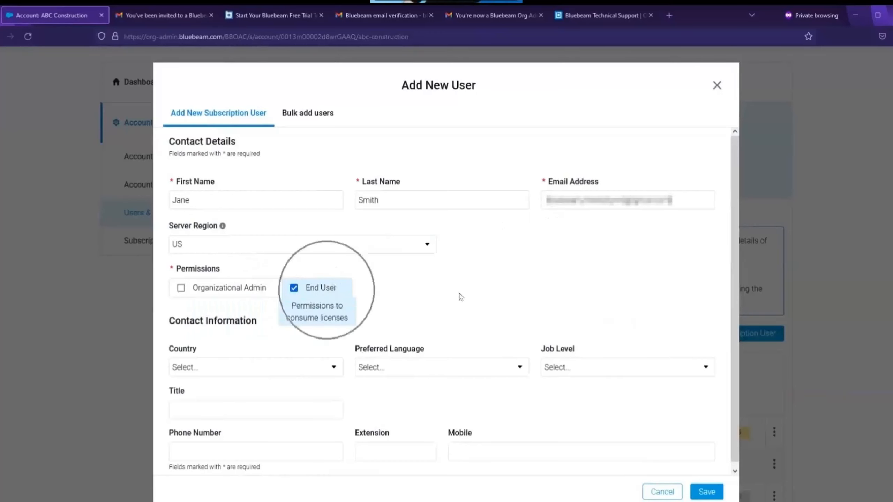
left_click(255, 368)
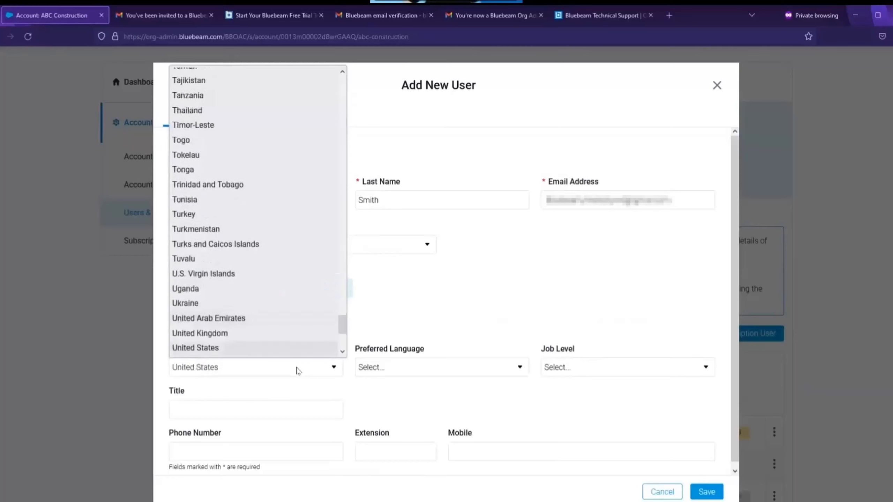
left_click(440, 367)
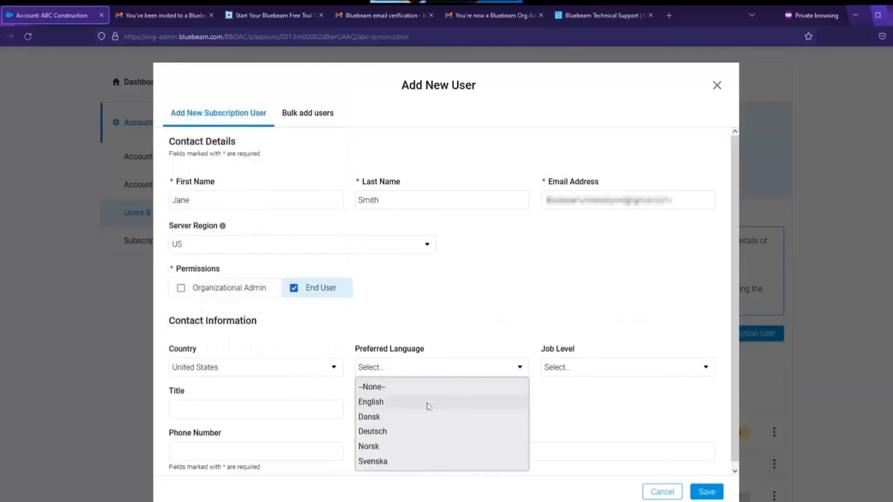
left_click(370, 402)
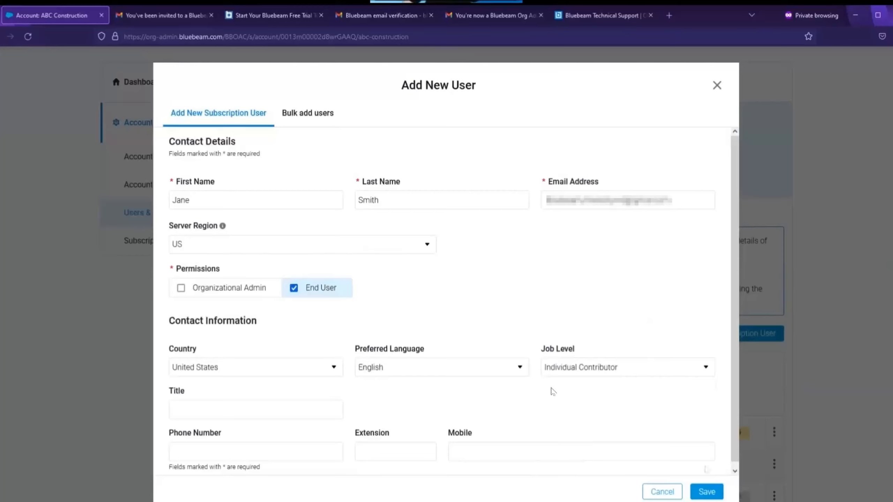
left_click(706, 491)
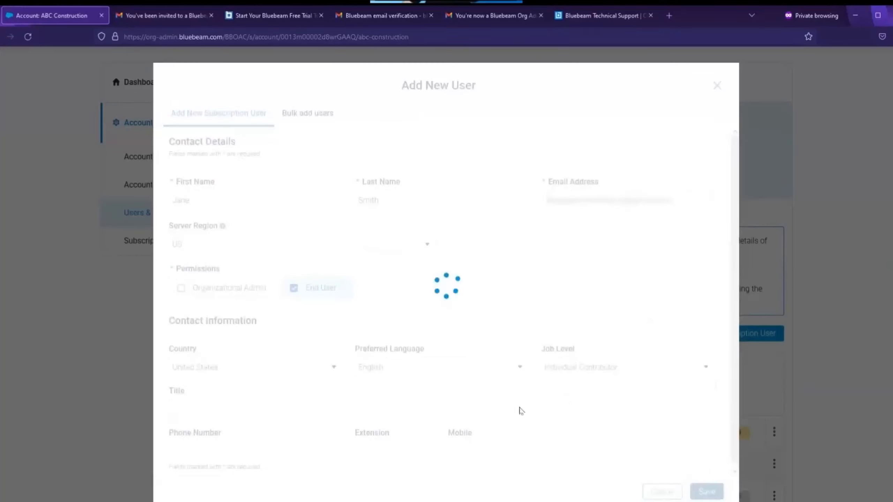
Step: Assign Jane Smith the Complete product tier instead of Read-only and save changes
left_click(705, 491)
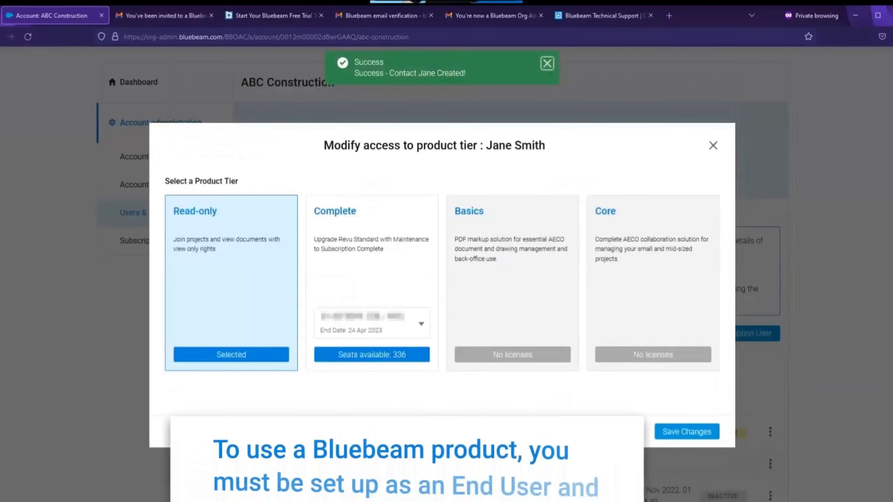
left_click(546, 63)
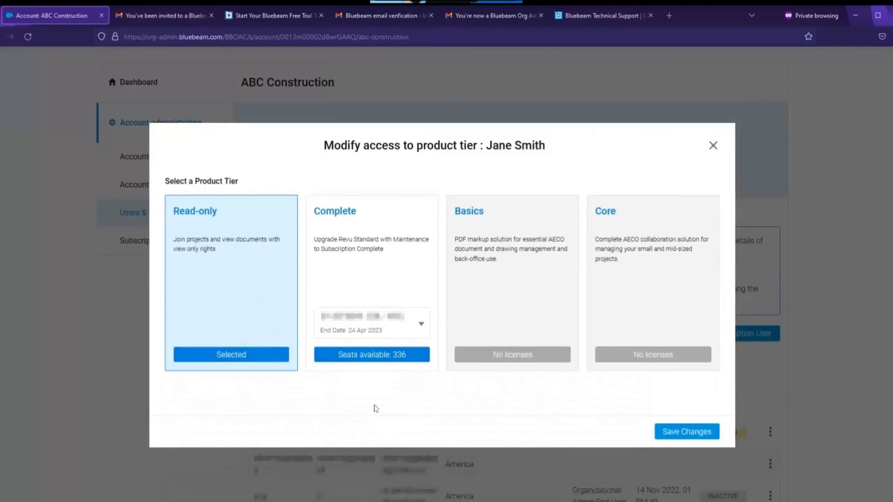
mouse_move(368, 415)
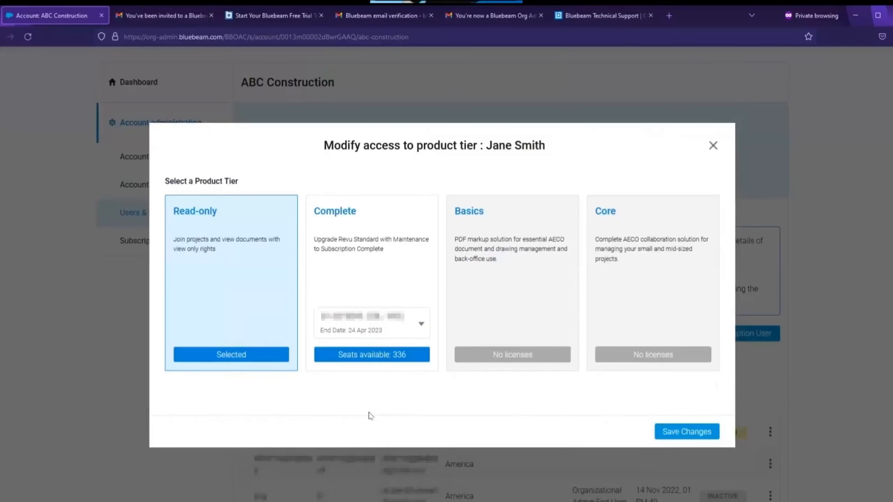
left_click(371, 355)
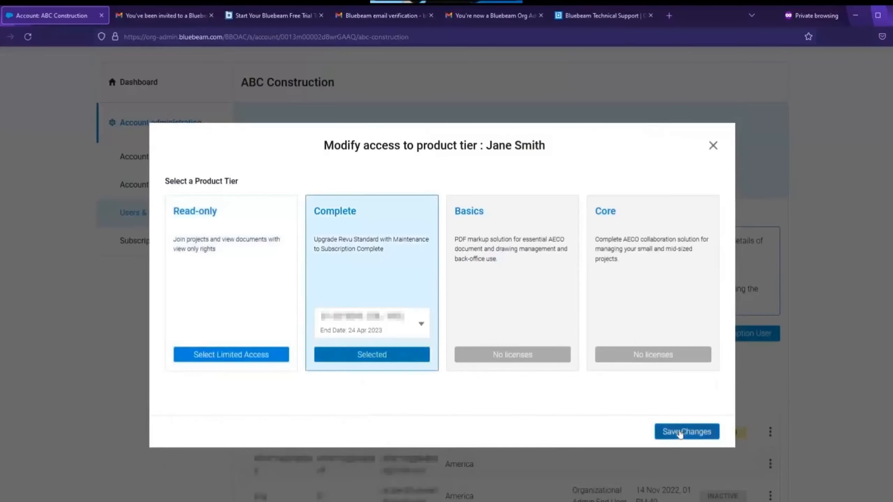
left_click(687, 432)
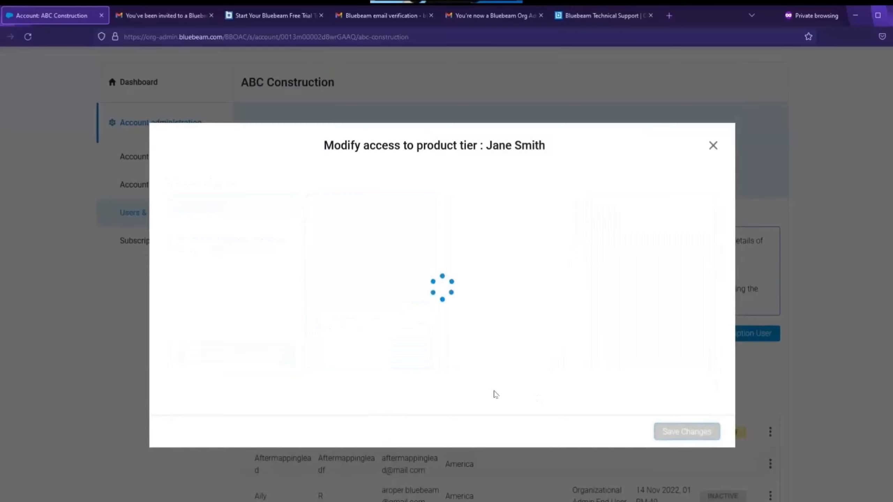
left_click(686, 432)
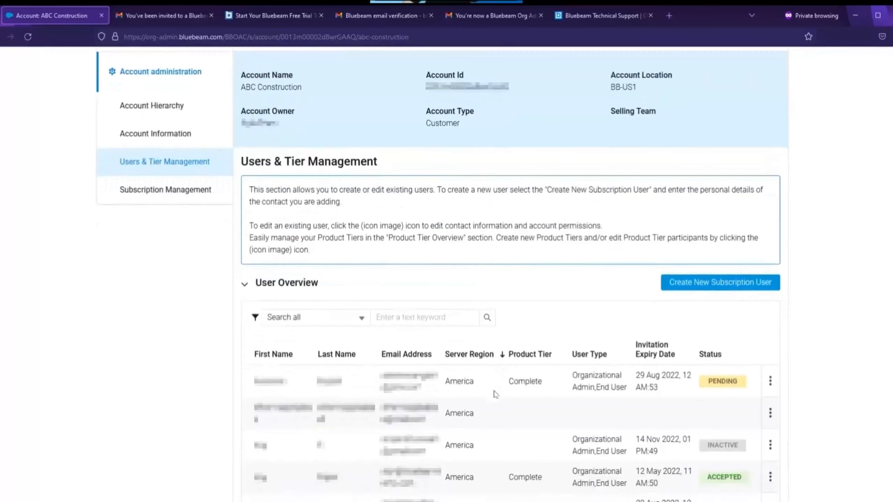
scroll("down", 3)
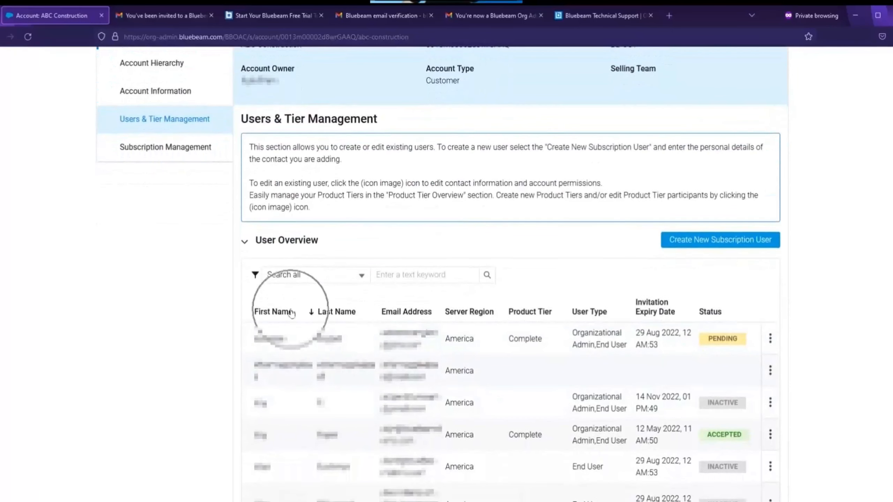
left_click(405, 312)
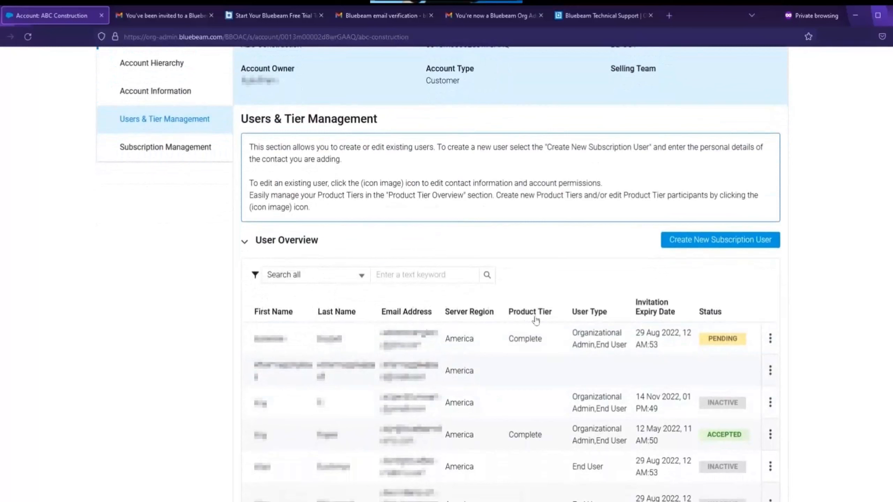
left_click(710, 312)
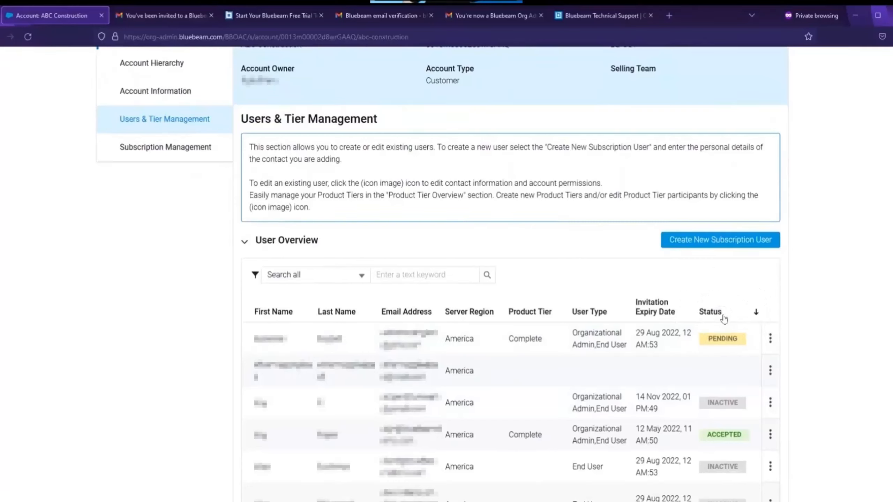
mouse_move(726, 351)
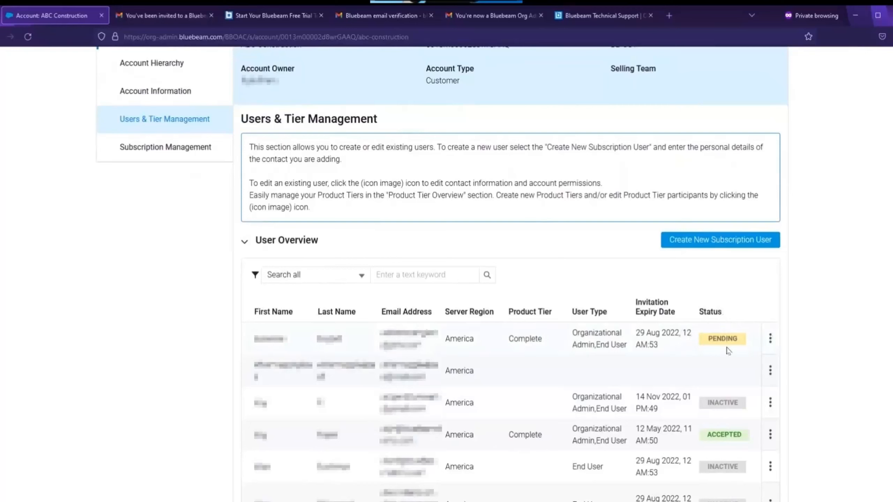
mouse_move(714, 450)
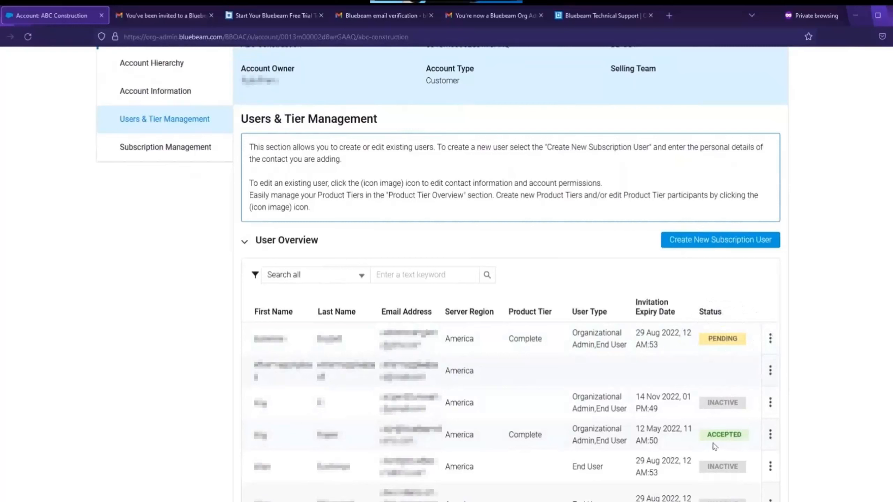
mouse_move(770, 347)
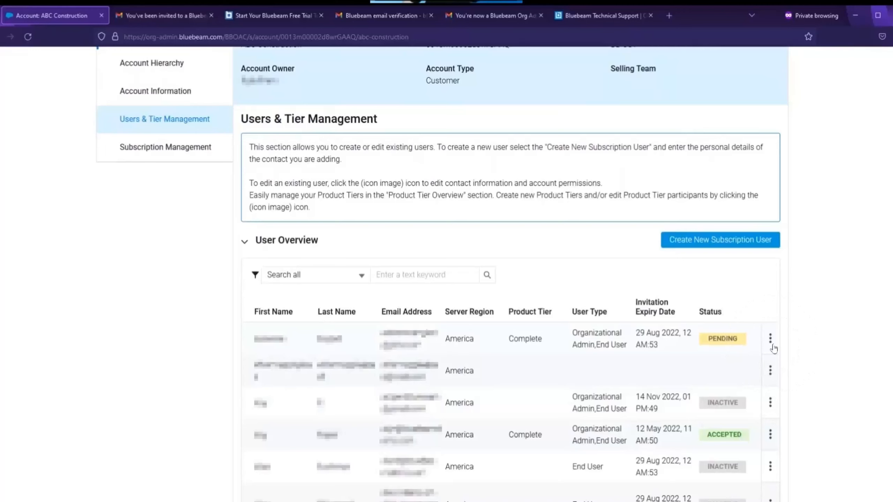
left_click(770, 338)
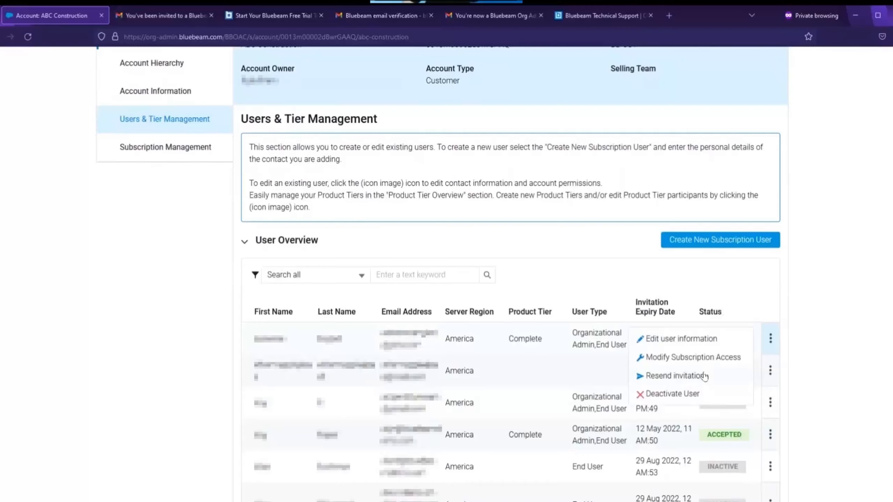
mouse_move(705, 358)
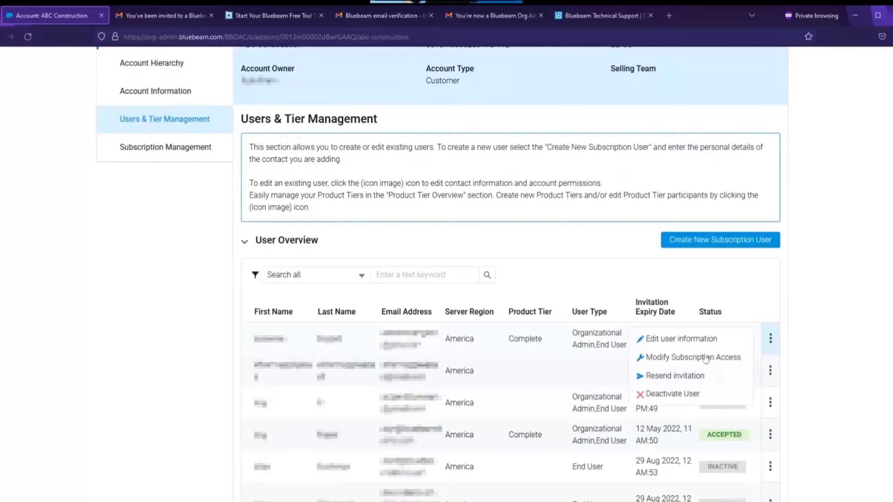
left_click(693, 357)
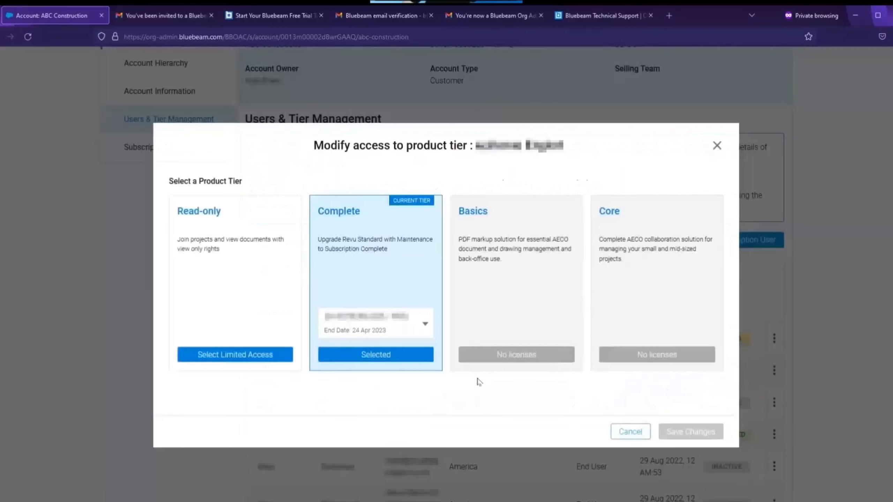
mouse_move(464, 403)
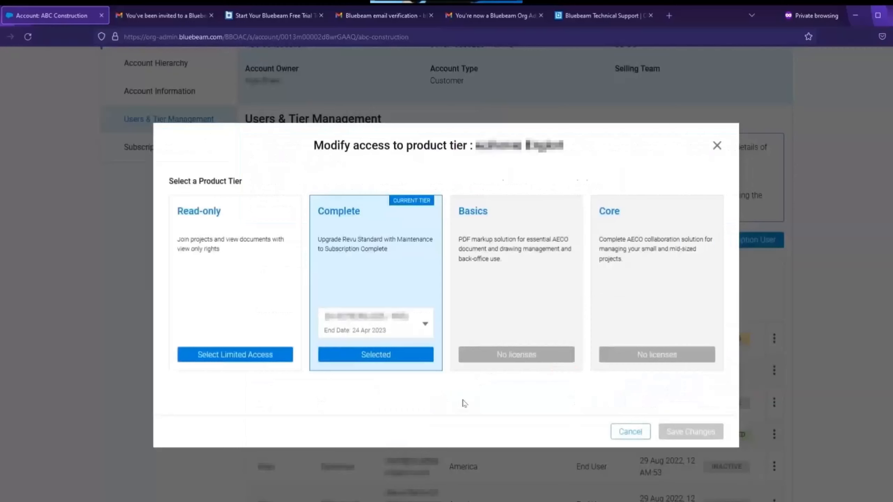
mouse_move(442, 398)
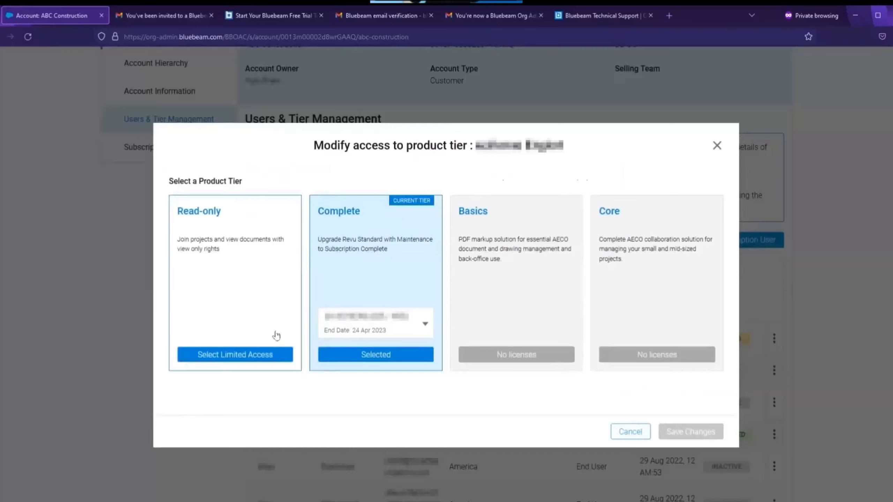
mouse_move(429, 408)
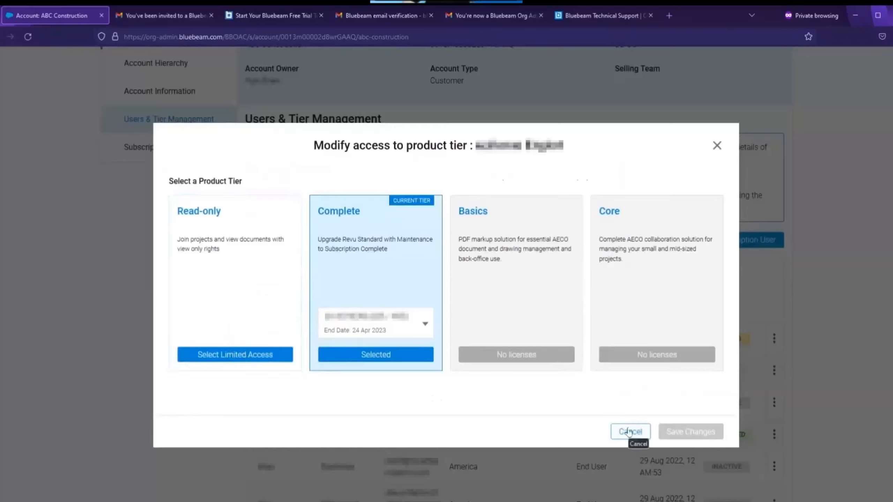
left_click(629, 432)
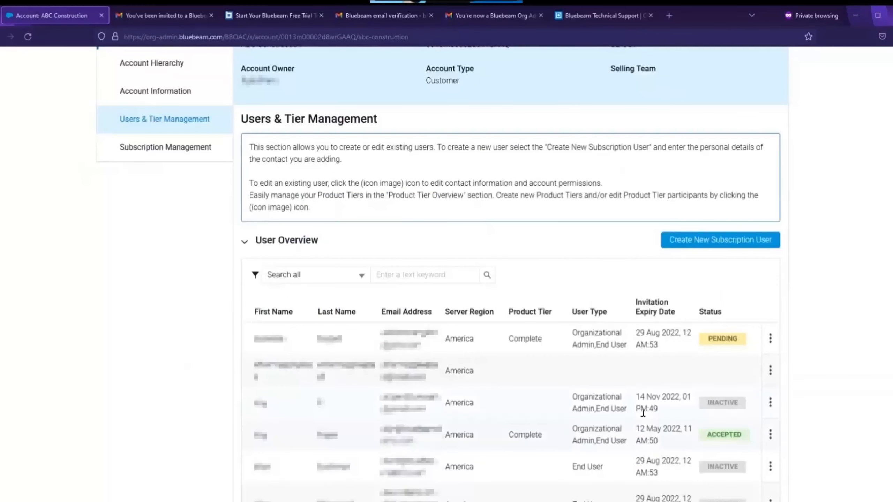
mouse_move(646, 418)
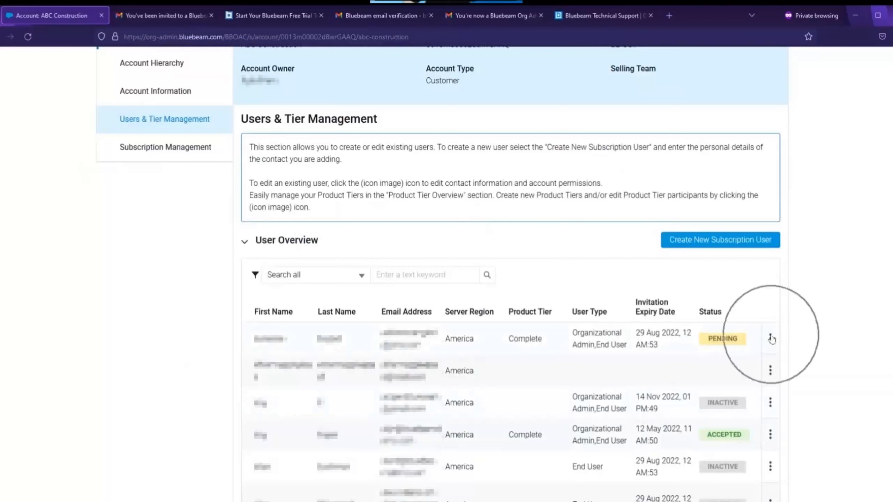
left_click(770, 339)
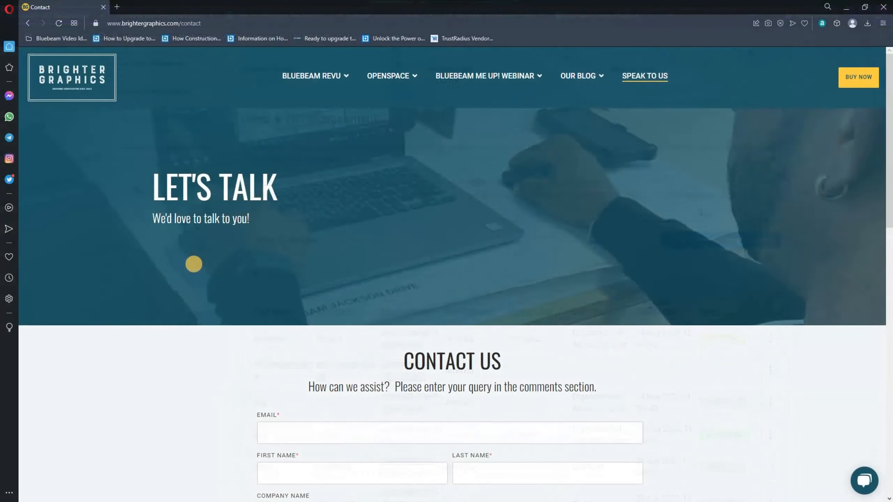
Step: Scroll the Brighter Graphics contact page to reveal the Contact Us form fields
scroll("down", 3)
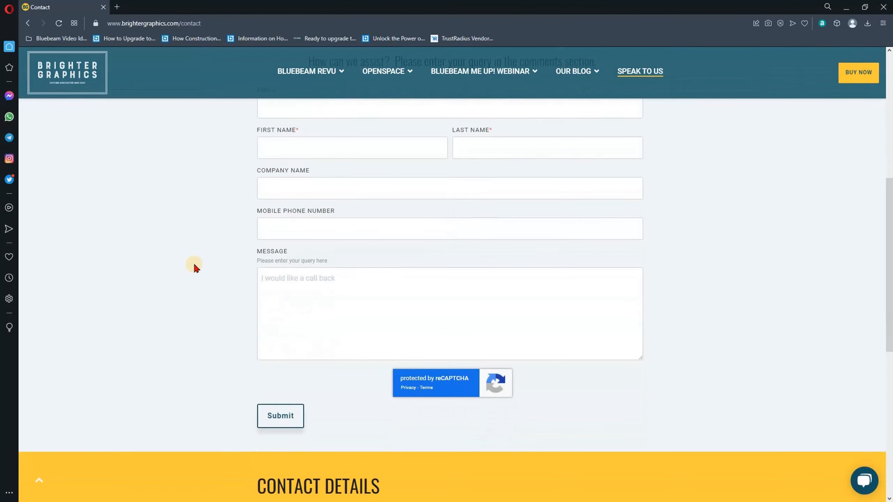
scroll("up", 3)
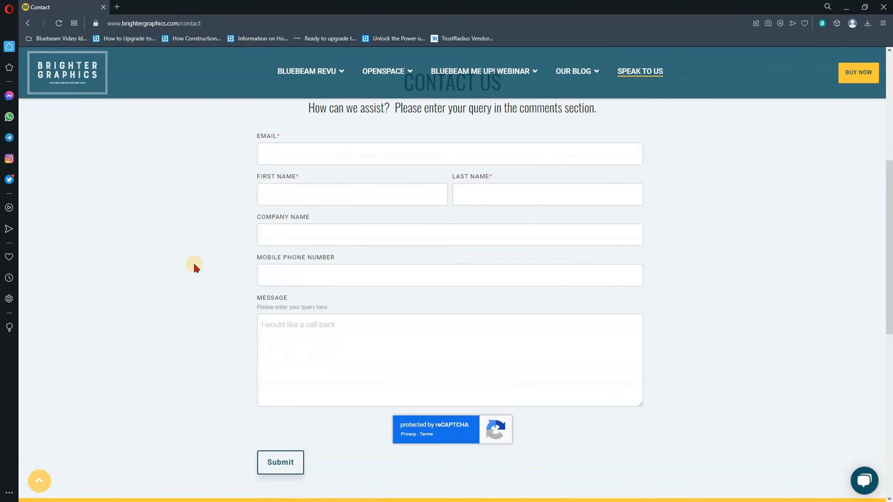